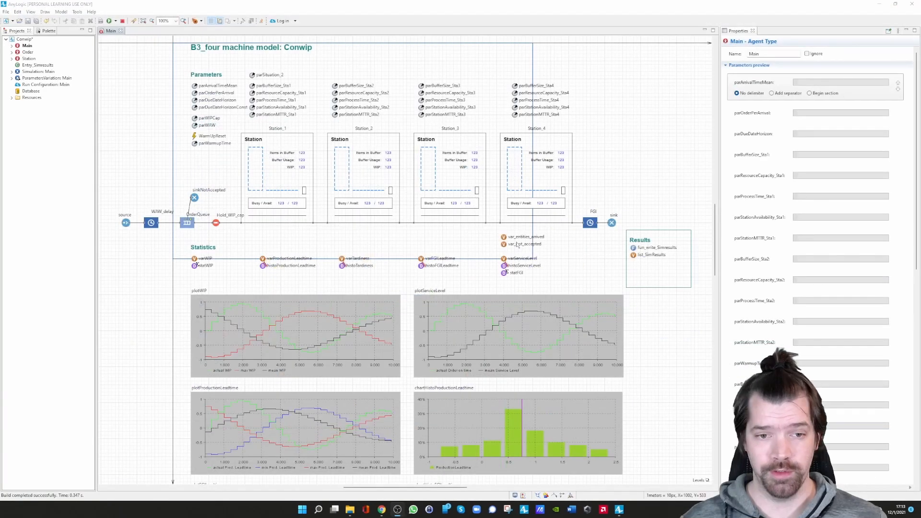
pyautogui.moveTo(270, 287)
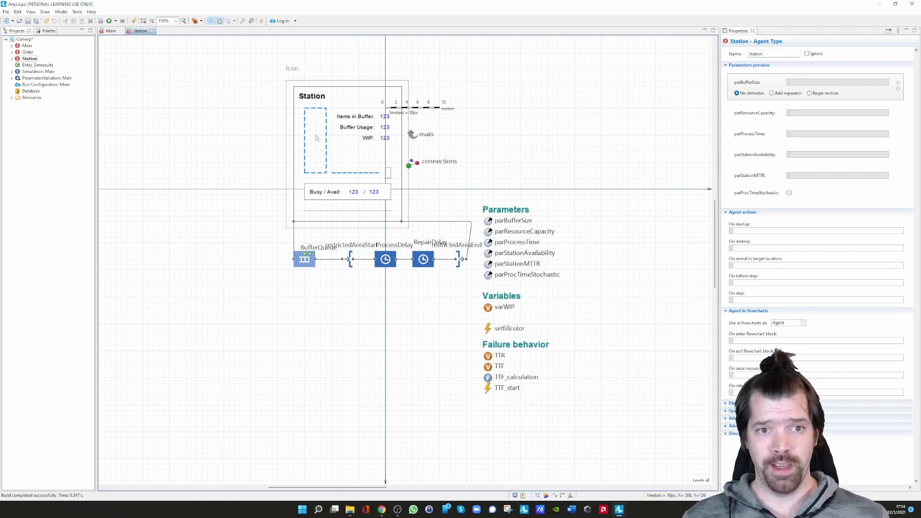
pyautogui.moveTo(322, 163)
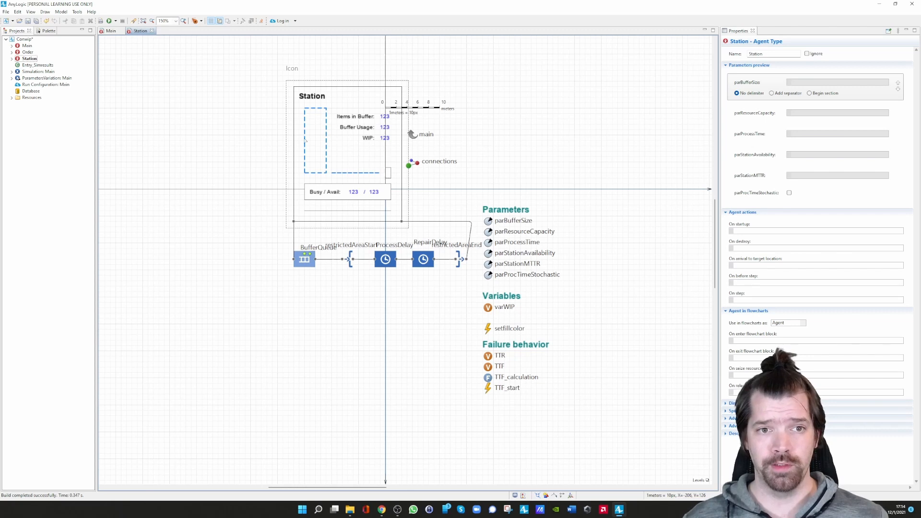
pyautogui.moveTo(327, 167)
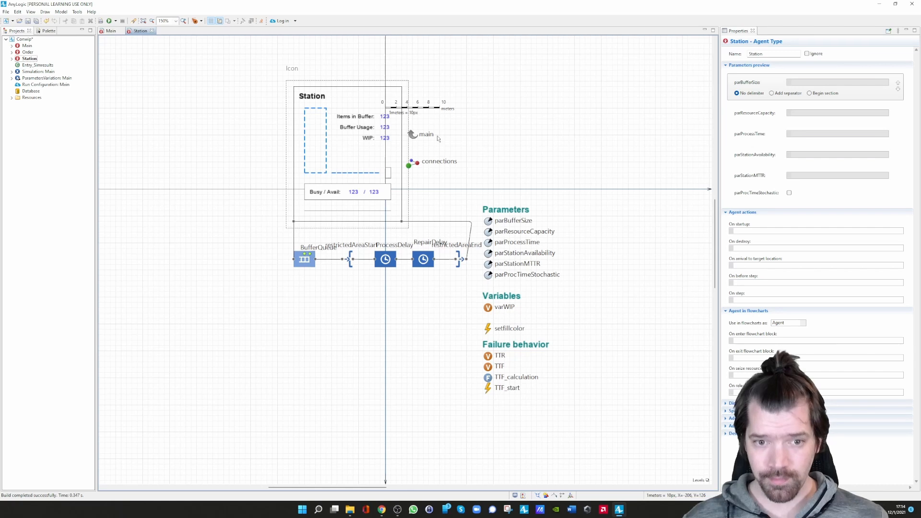
pyautogui.moveTo(440, 264)
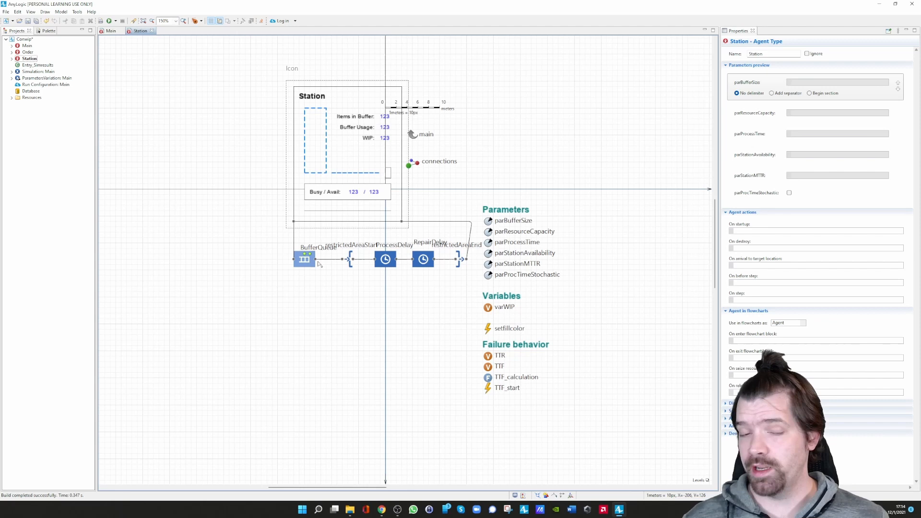
pyautogui.moveTo(355, 270)
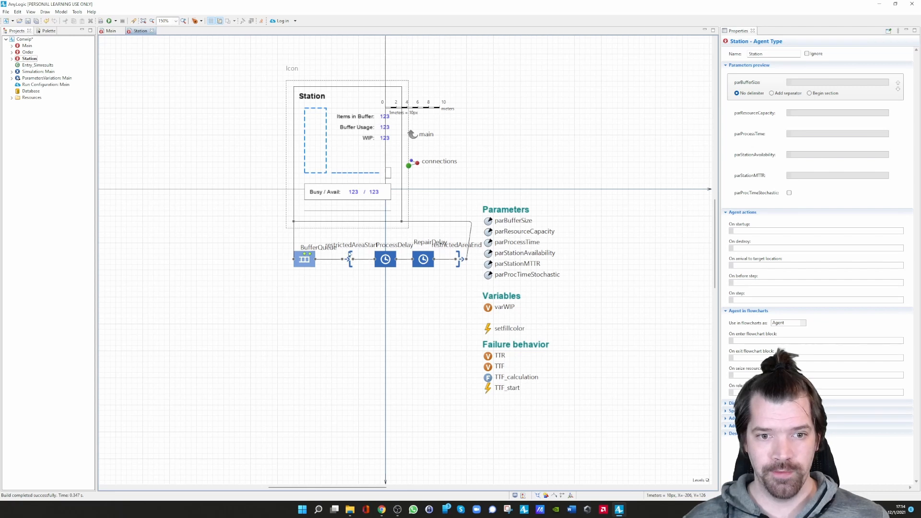
# Select the restrictedAreaStart block to see its capacity set to parResourceCapacity.
pyautogui.click(346, 259)
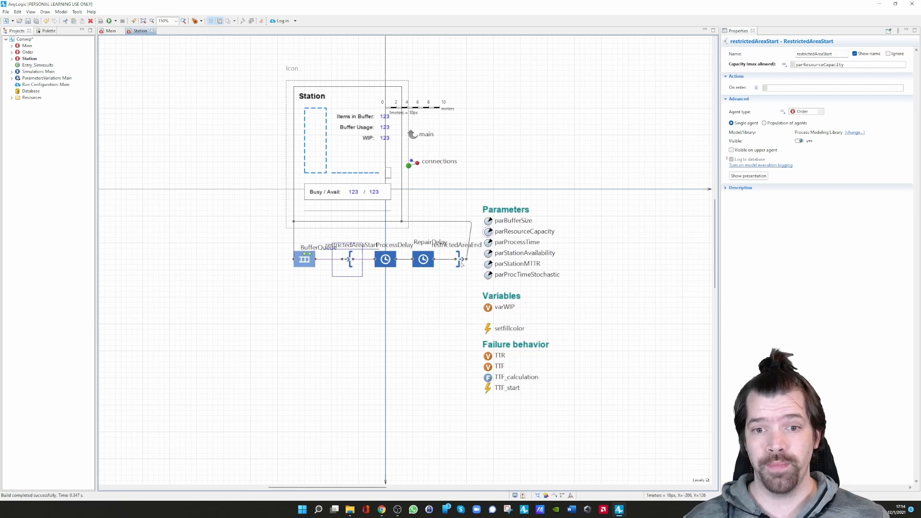
# Select the TTF_start timeout event, whose action sets TTF from TTF_calculation().
pyautogui.click(460, 259)
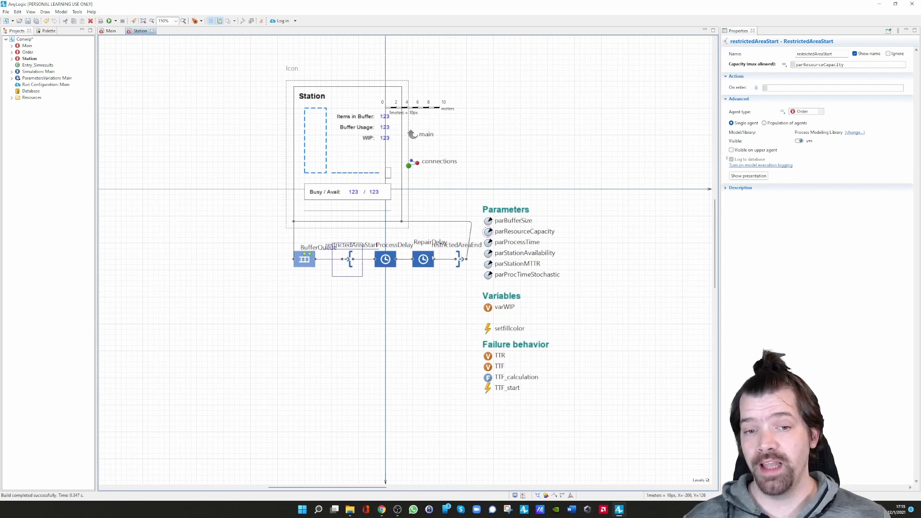
pyautogui.moveTo(400, 280)
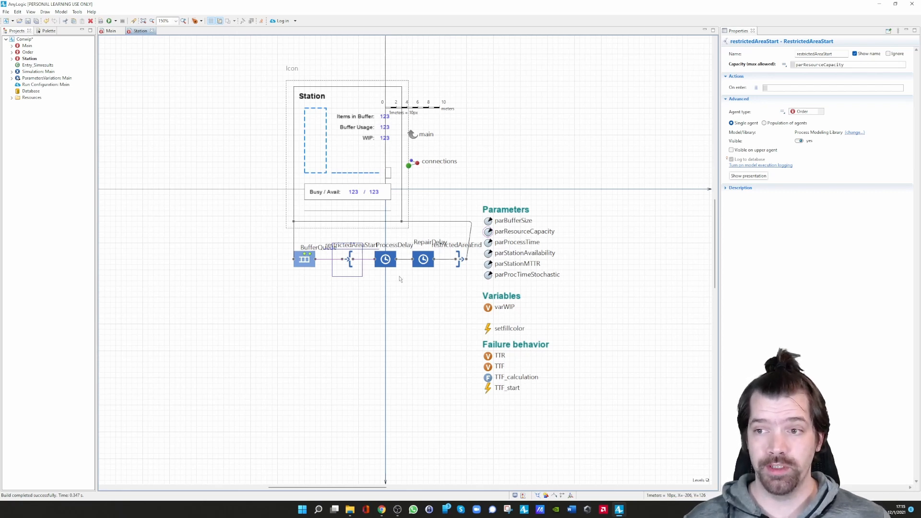
pyautogui.moveTo(443, 272)
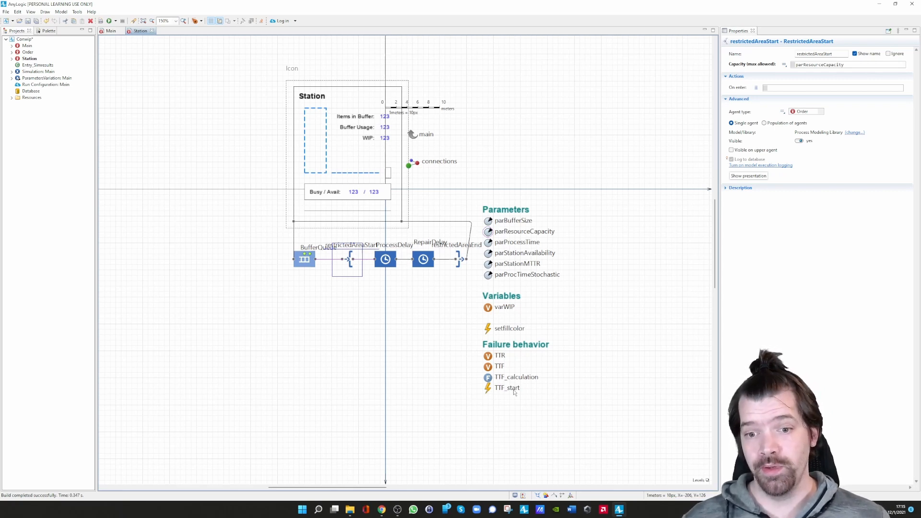
pyautogui.click(507, 388)
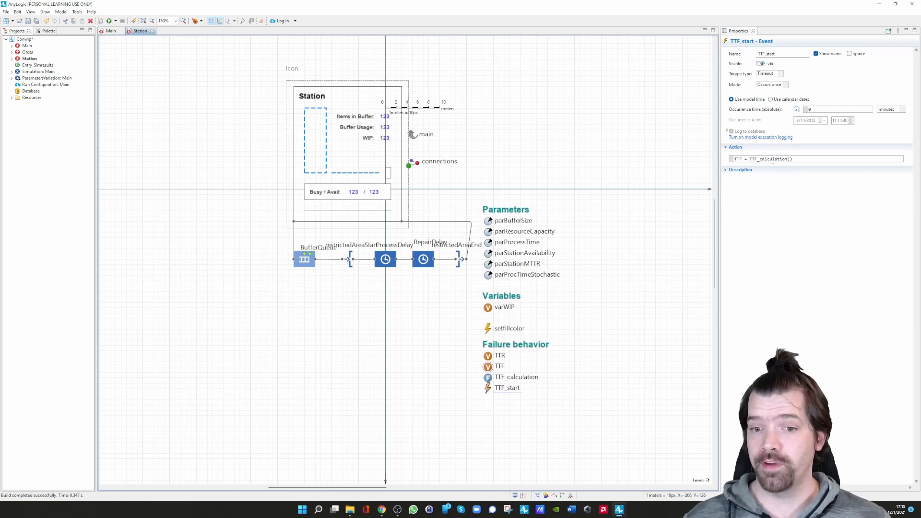
# Expand TTF_calculation's arguments and function body, then select the ProcessDelay block.
pyautogui.click(516, 376)
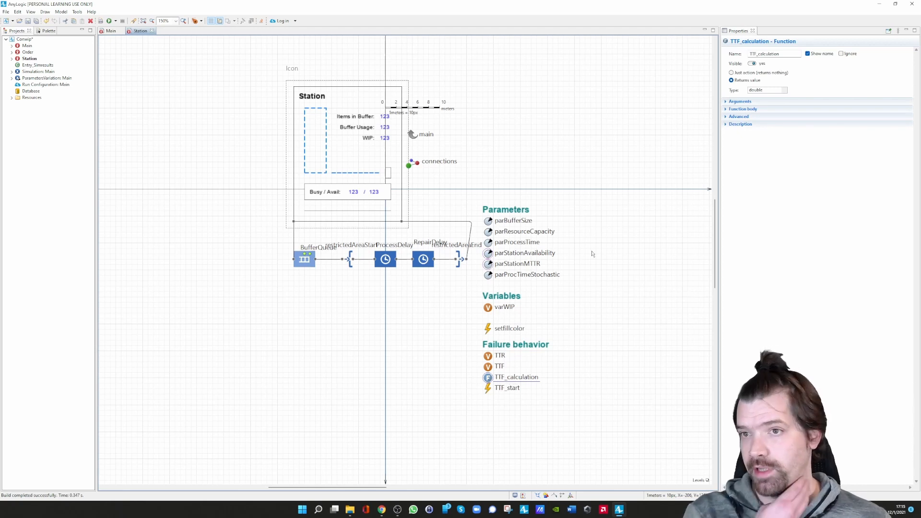
pyautogui.click(740, 101)
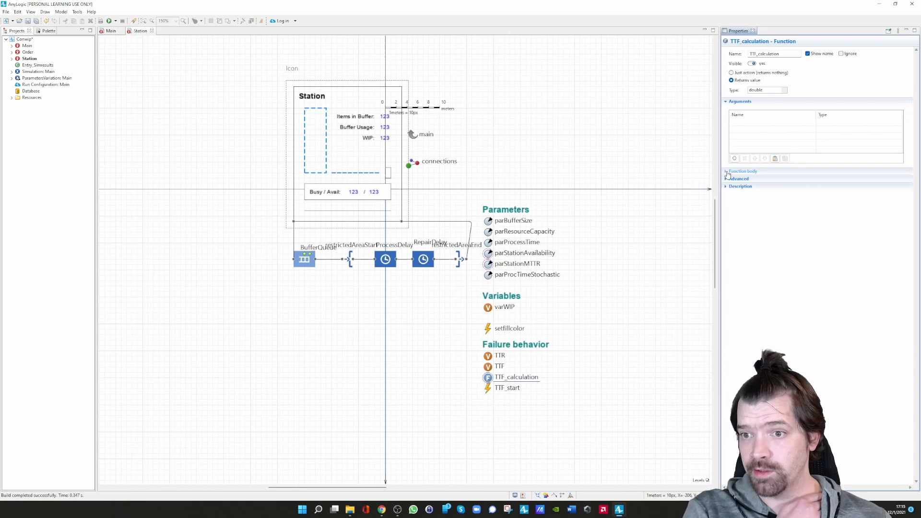
pyautogui.click(726, 171)
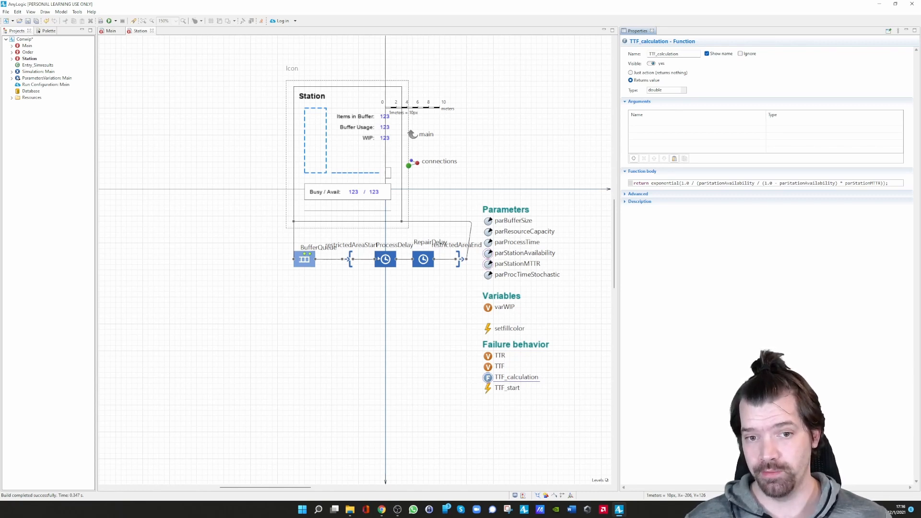
pyautogui.click(385, 260)
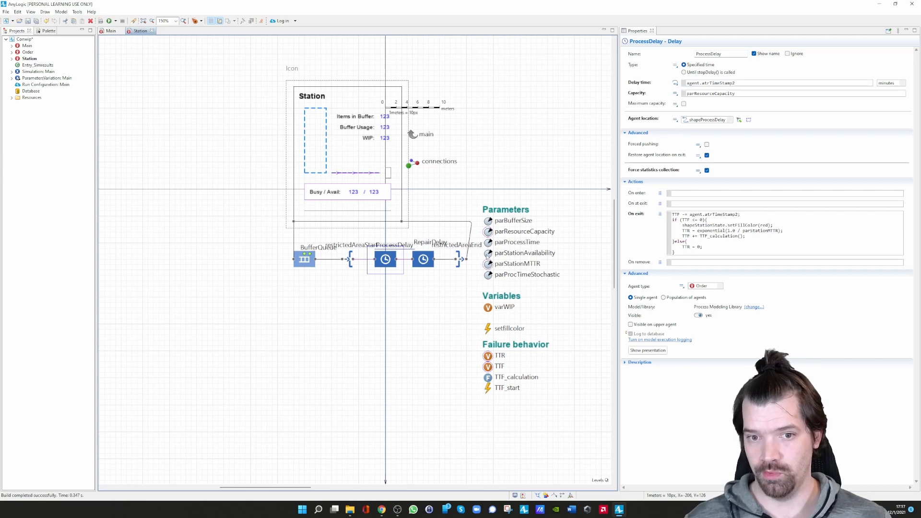
pyautogui.moveTo(494, 351)
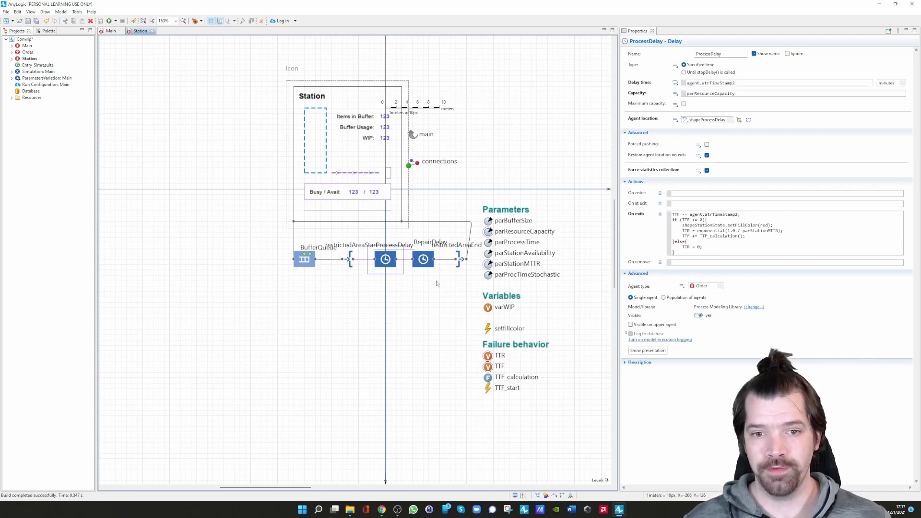
# Select the RepairDelay block to see delay time TTR and its light-green reset actions.
pyautogui.click(423, 259)
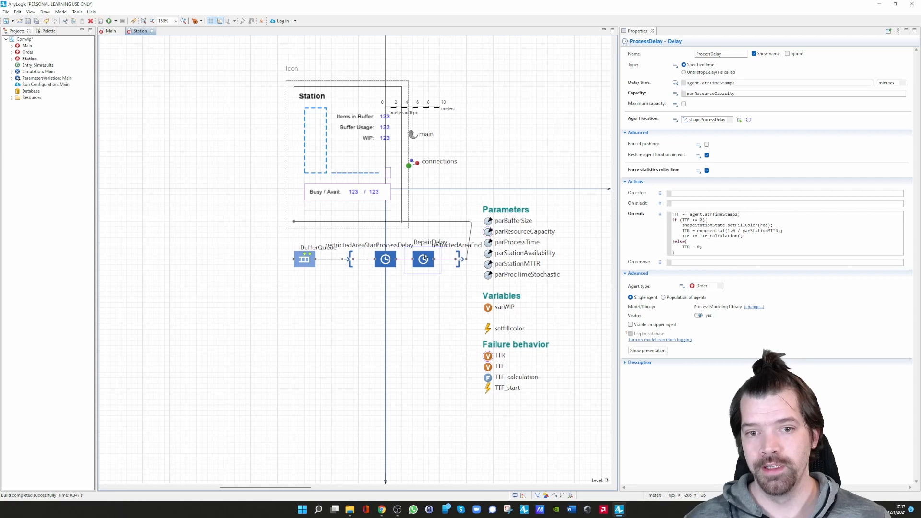
pyautogui.click(423, 259)
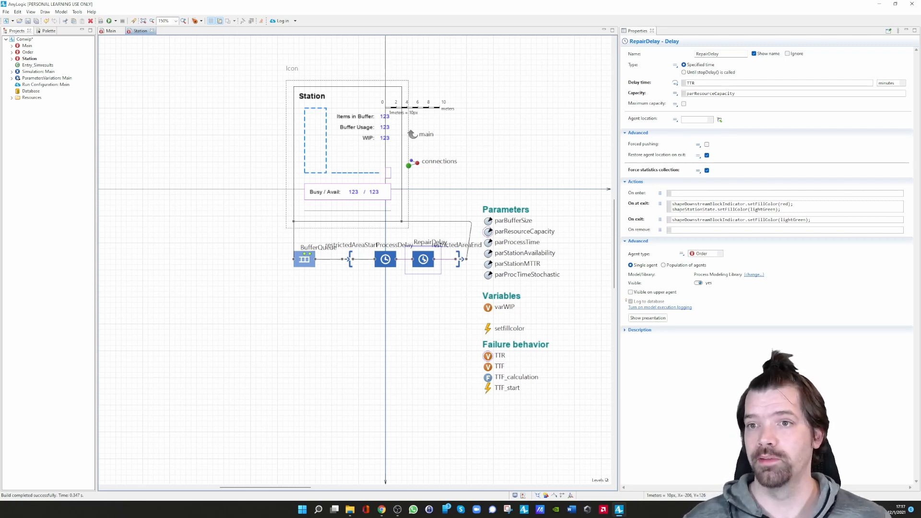
# Reselect ProcessDelay to show its exit code checking TTF, drawing TTR and recalculating TTF.
pyautogui.click(386, 259)
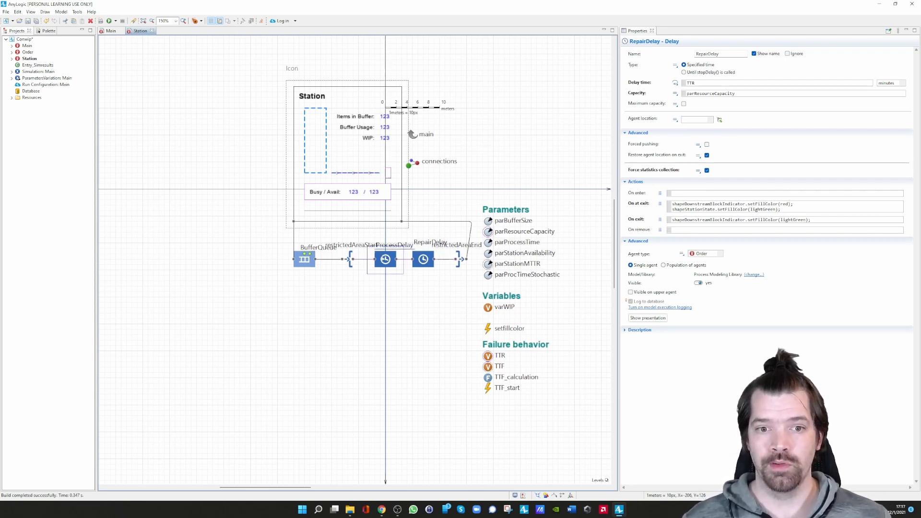
pyautogui.click(385, 259)
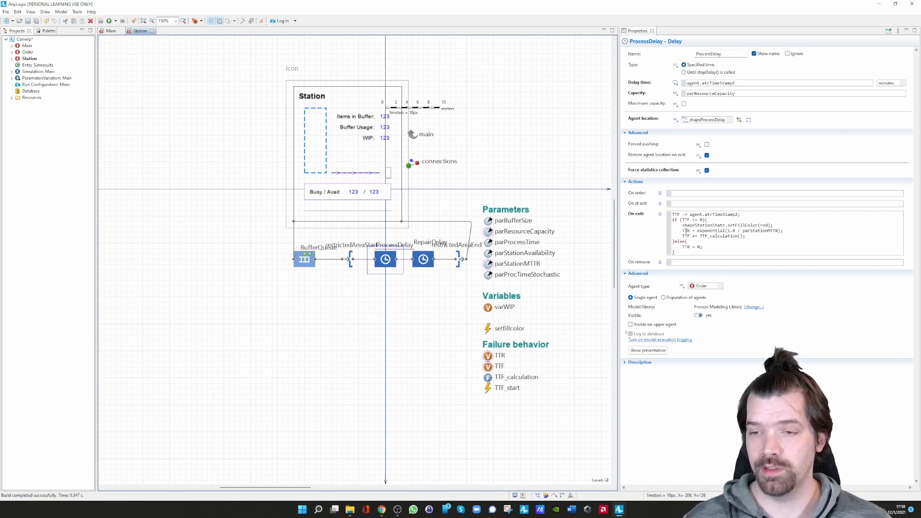
pyautogui.moveTo(551, 374)
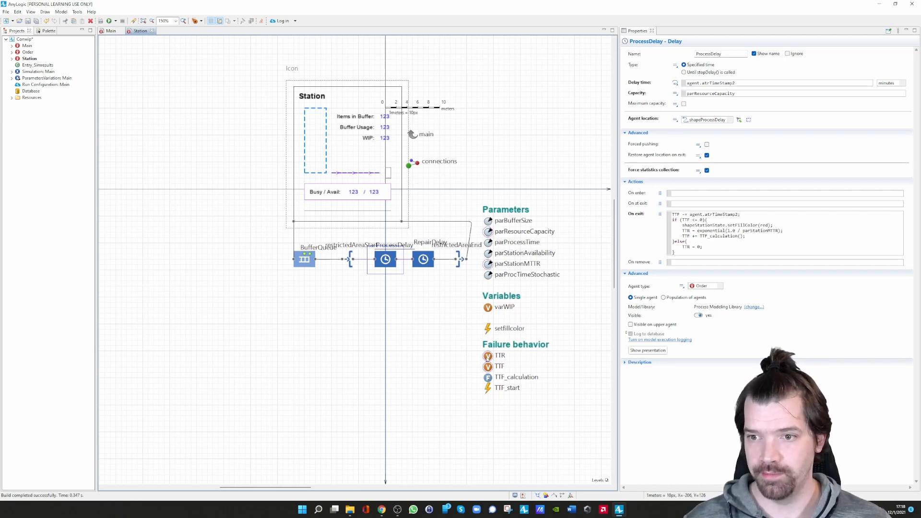
pyautogui.moveTo(406, 264)
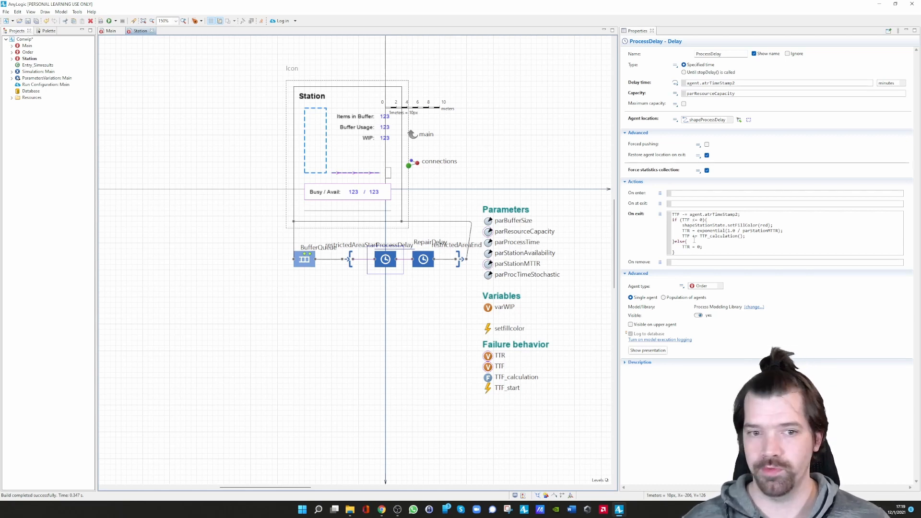
pyautogui.moveTo(602, 280)
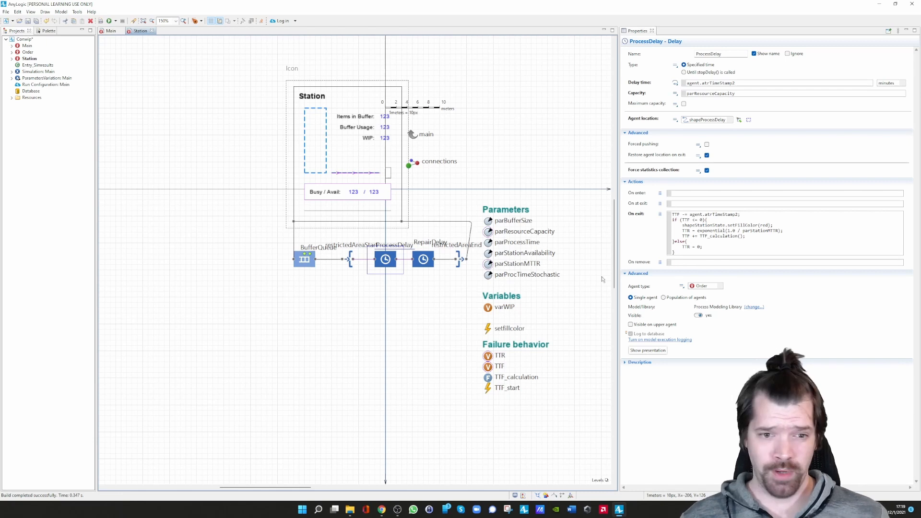
# Review BufferQueue's on-enter code choosing exponential or fixed time, then return to Main.
pyautogui.click(305, 259)
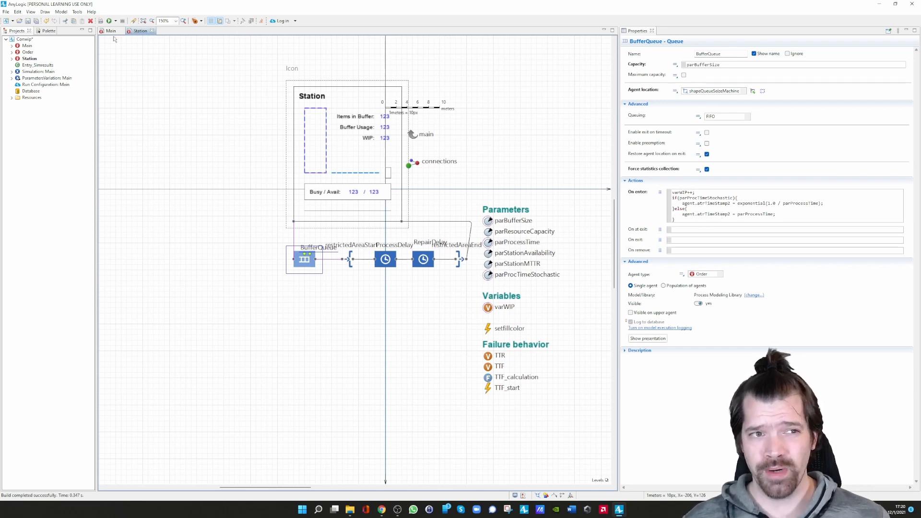
pyautogui.click(110, 31)
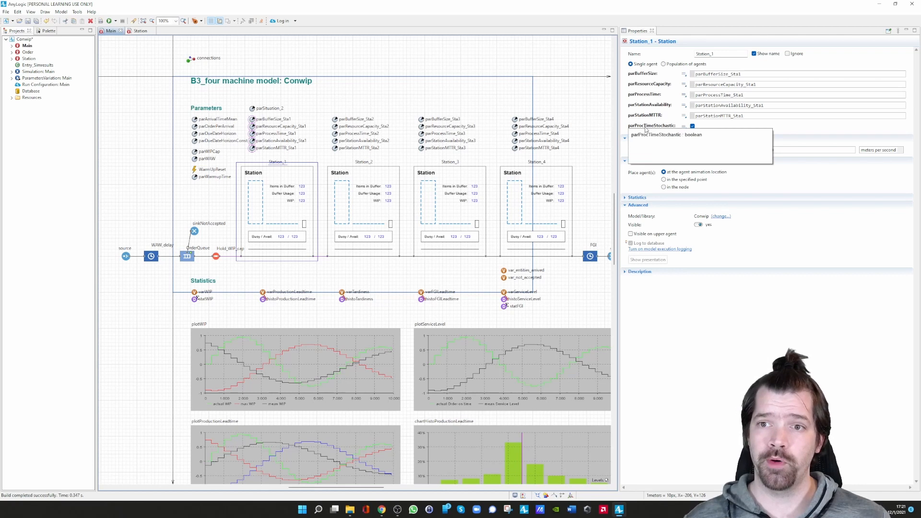
# Tick parProcTimeStochastic for Station_1, then select Station_2.
pyautogui.click(692, 125)
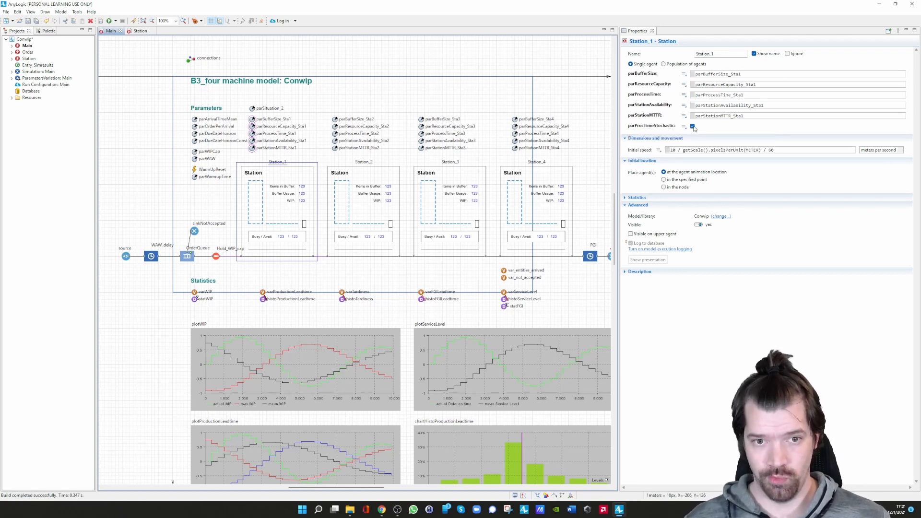
pyautogui.click(692, 126)
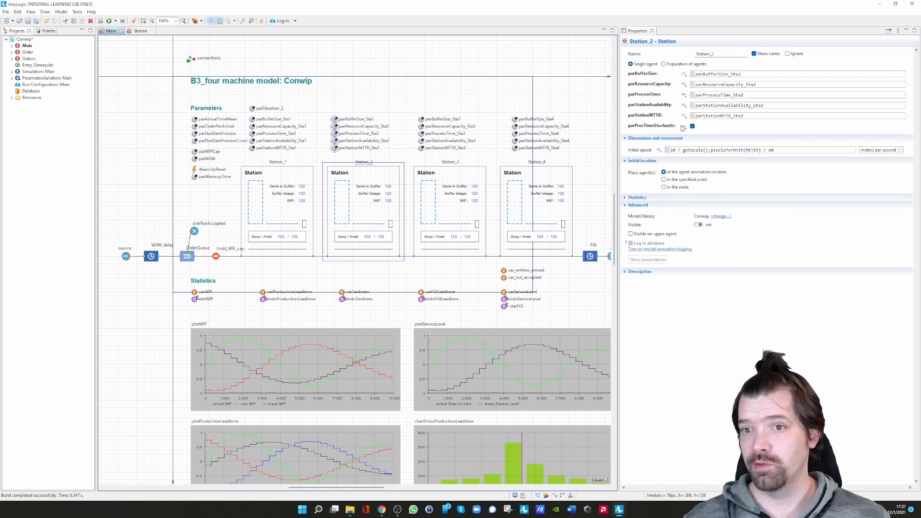
# Untick parProcTimeStochastic for Station_2.
pyautogui.click(692, 125)
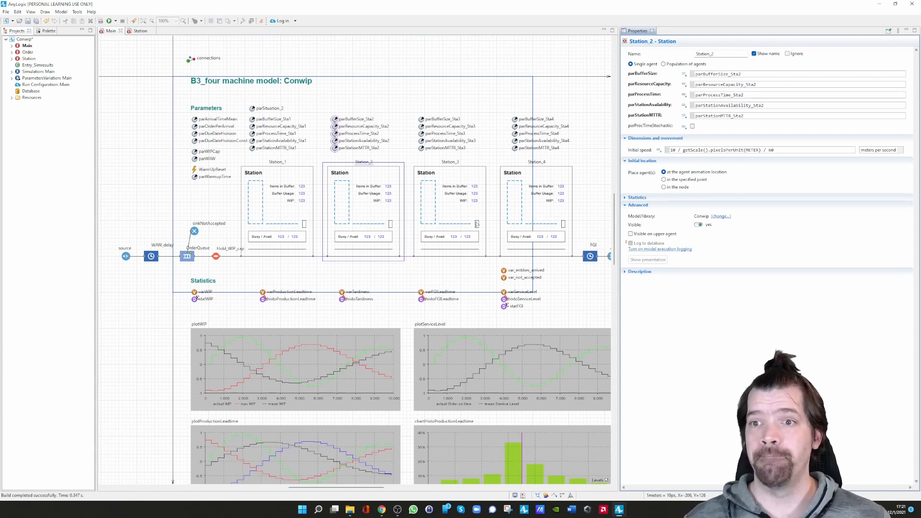
pyautogui.moveTo(361, 206)
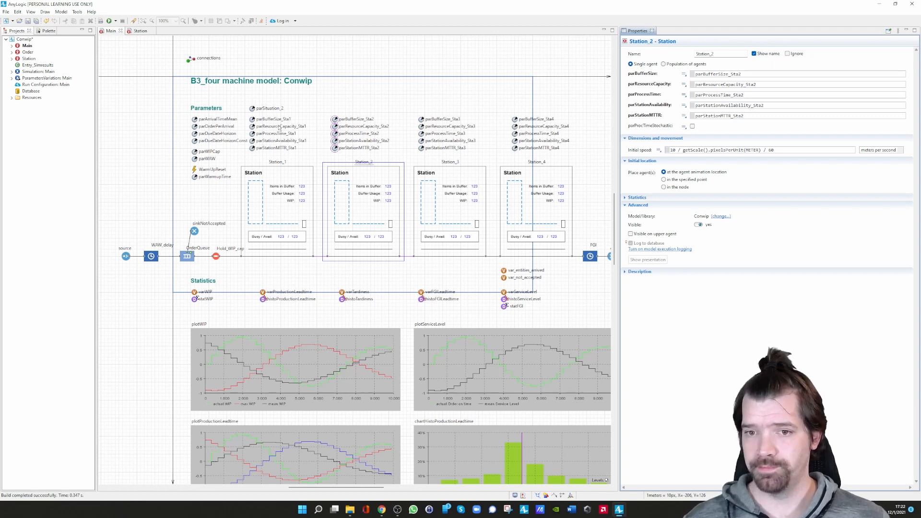
pyautogui.moveTo(350, 108)
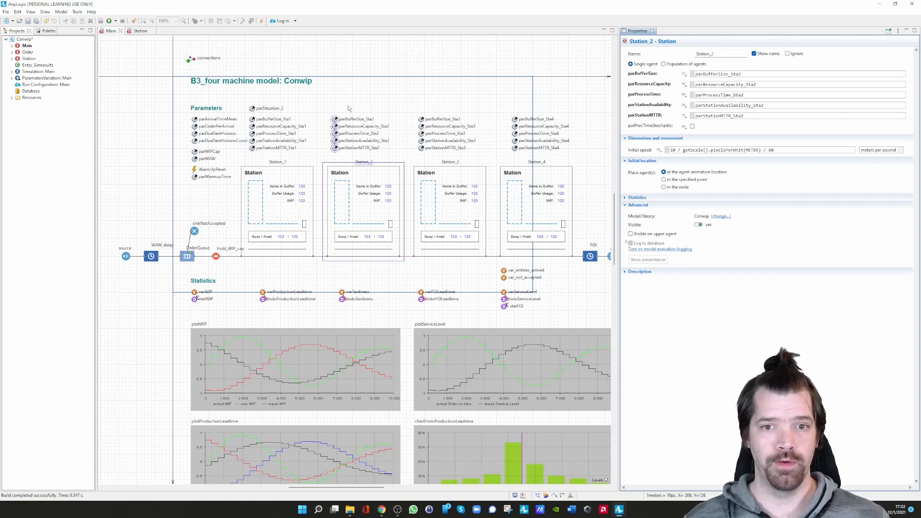